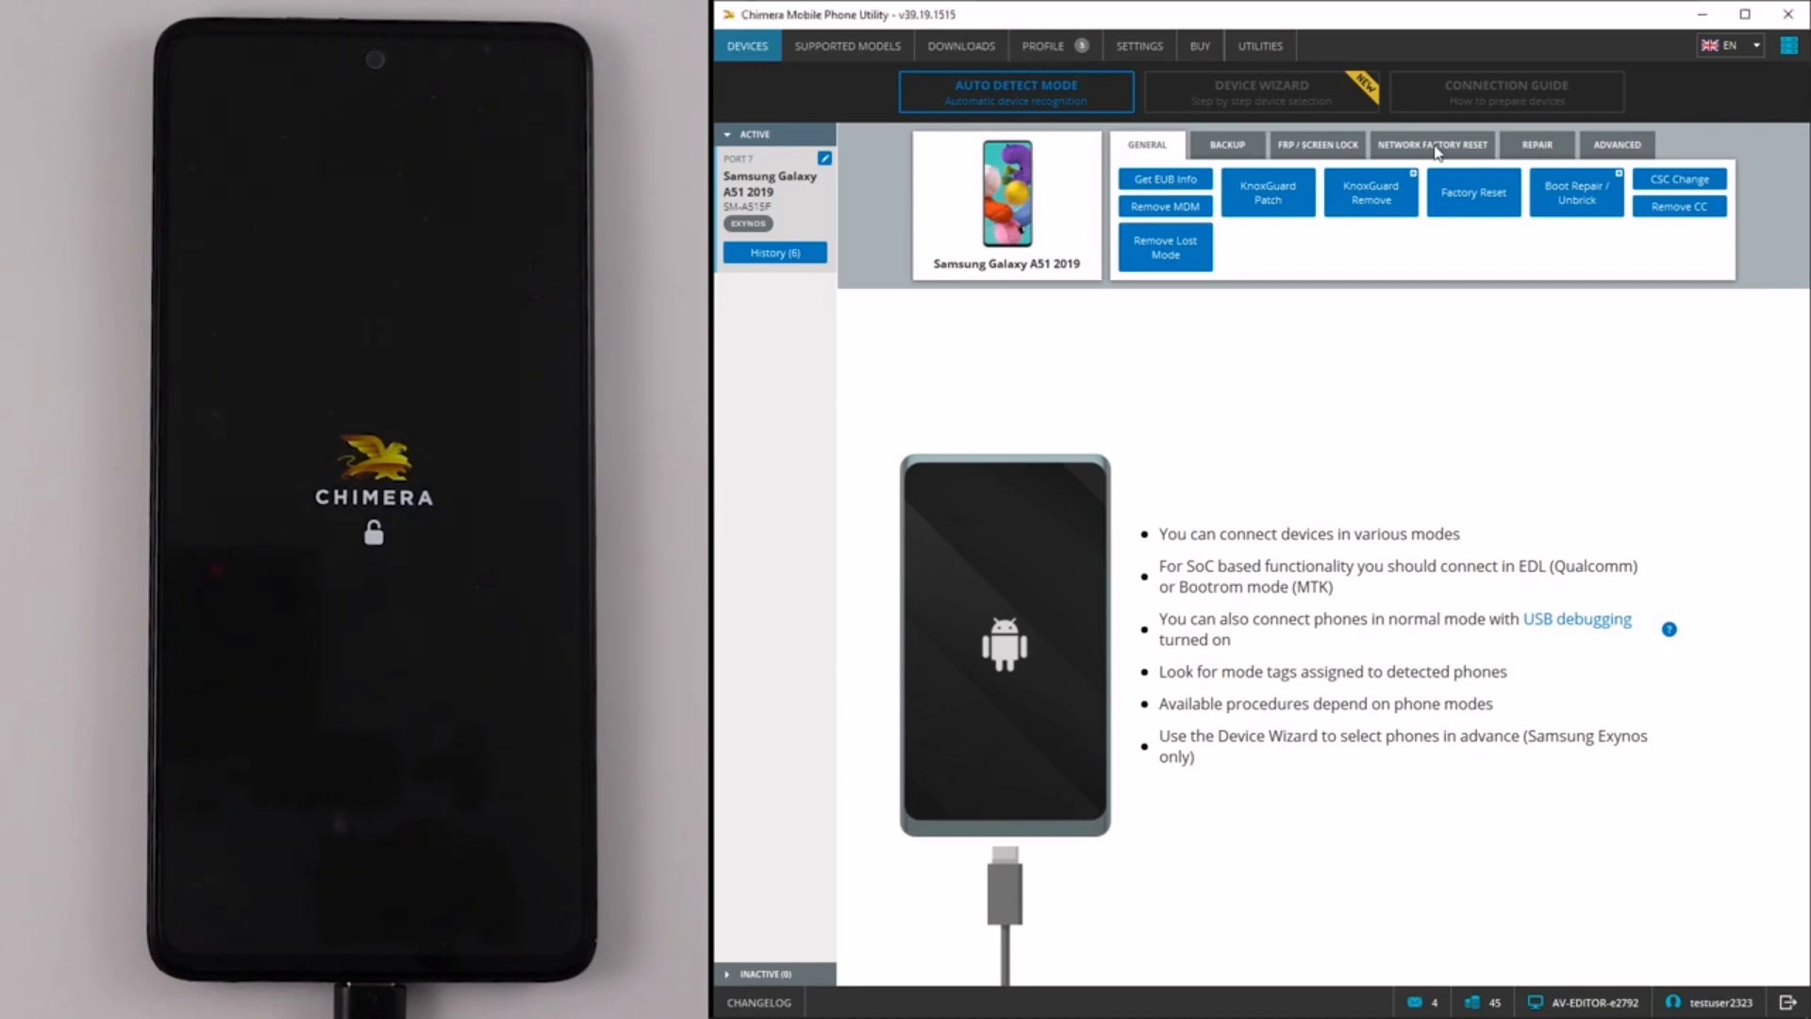
Start the Read Codes procedure from the Network Factory Reset procedures for the Galaxy A51
click(1430, 144)
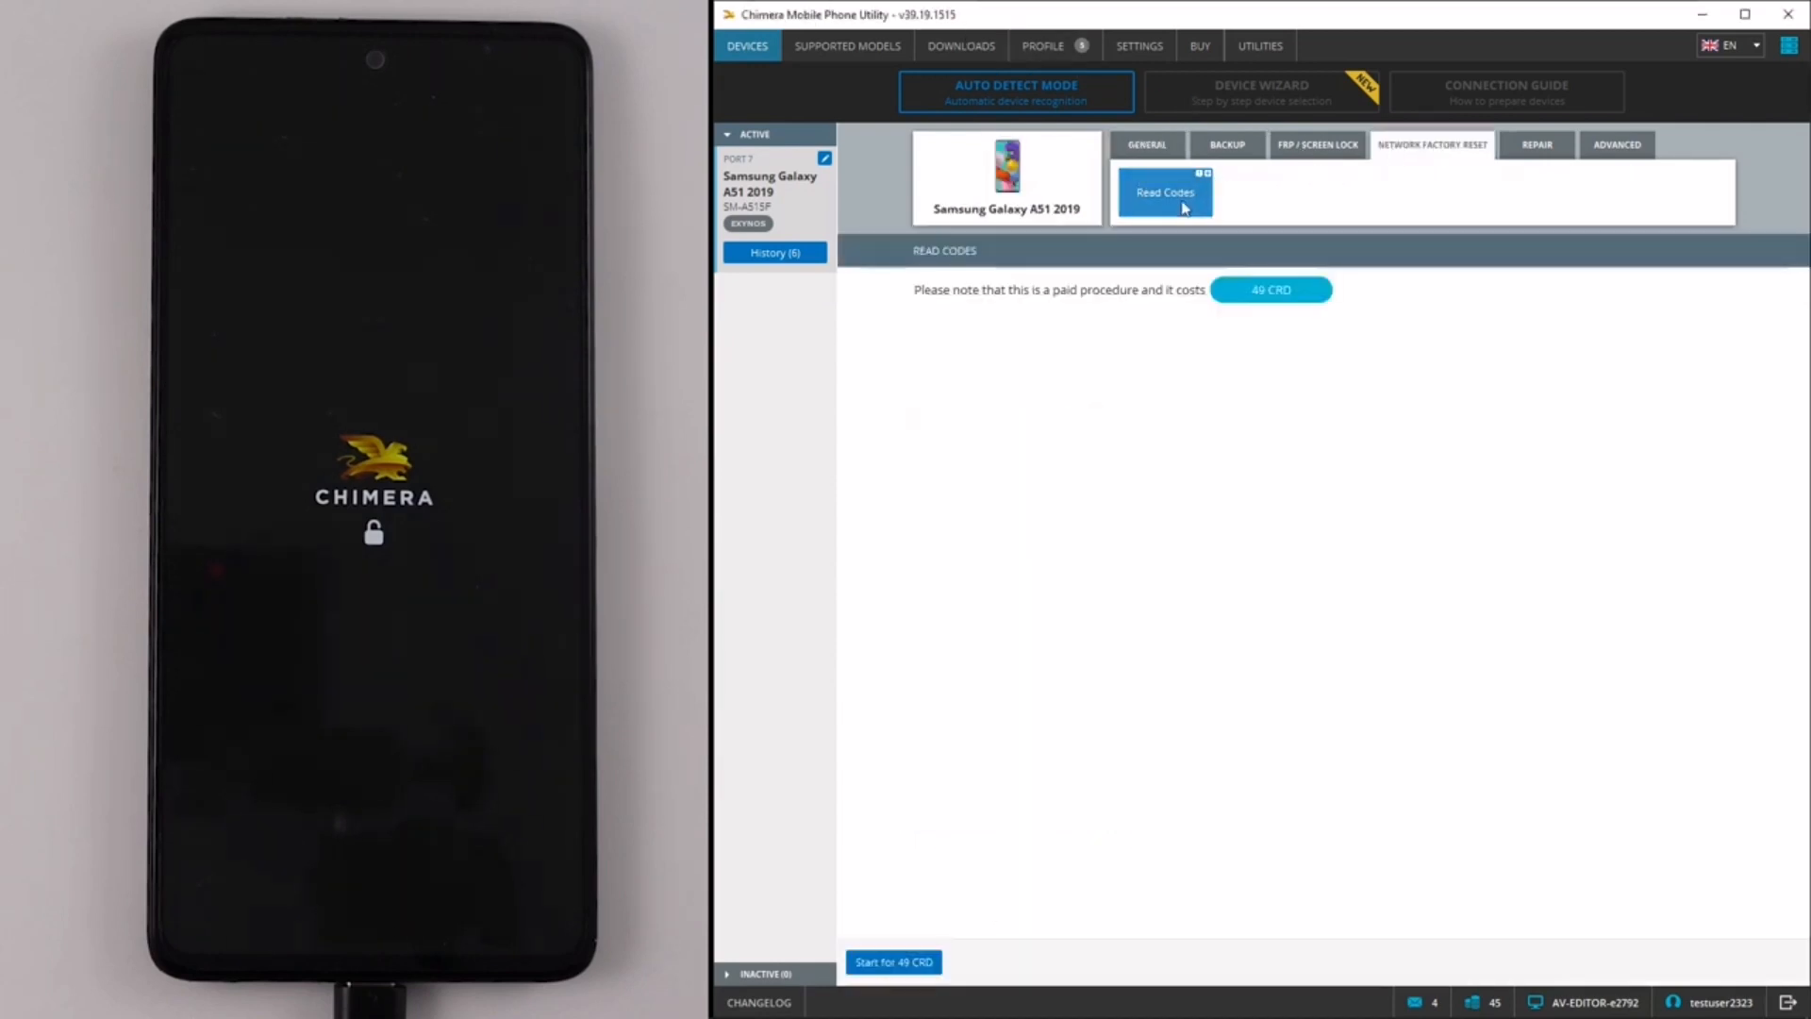
click(891, 961)
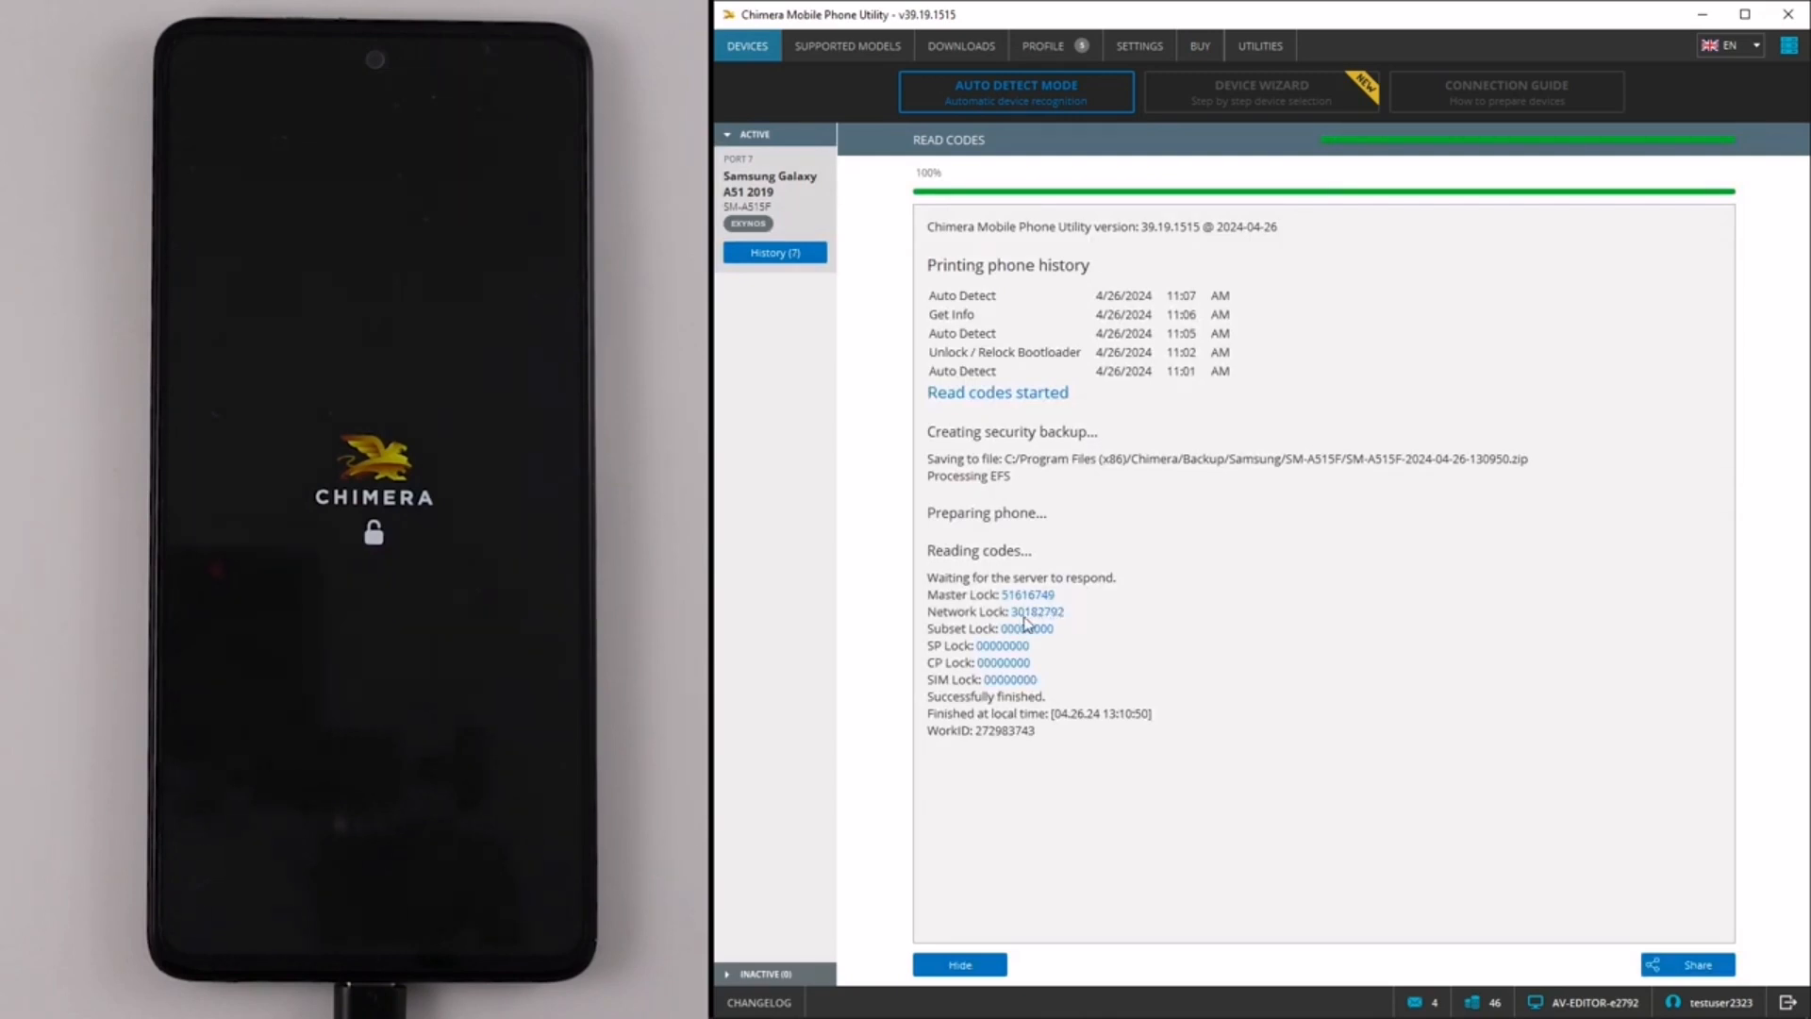
mouse_move(1083, 623)
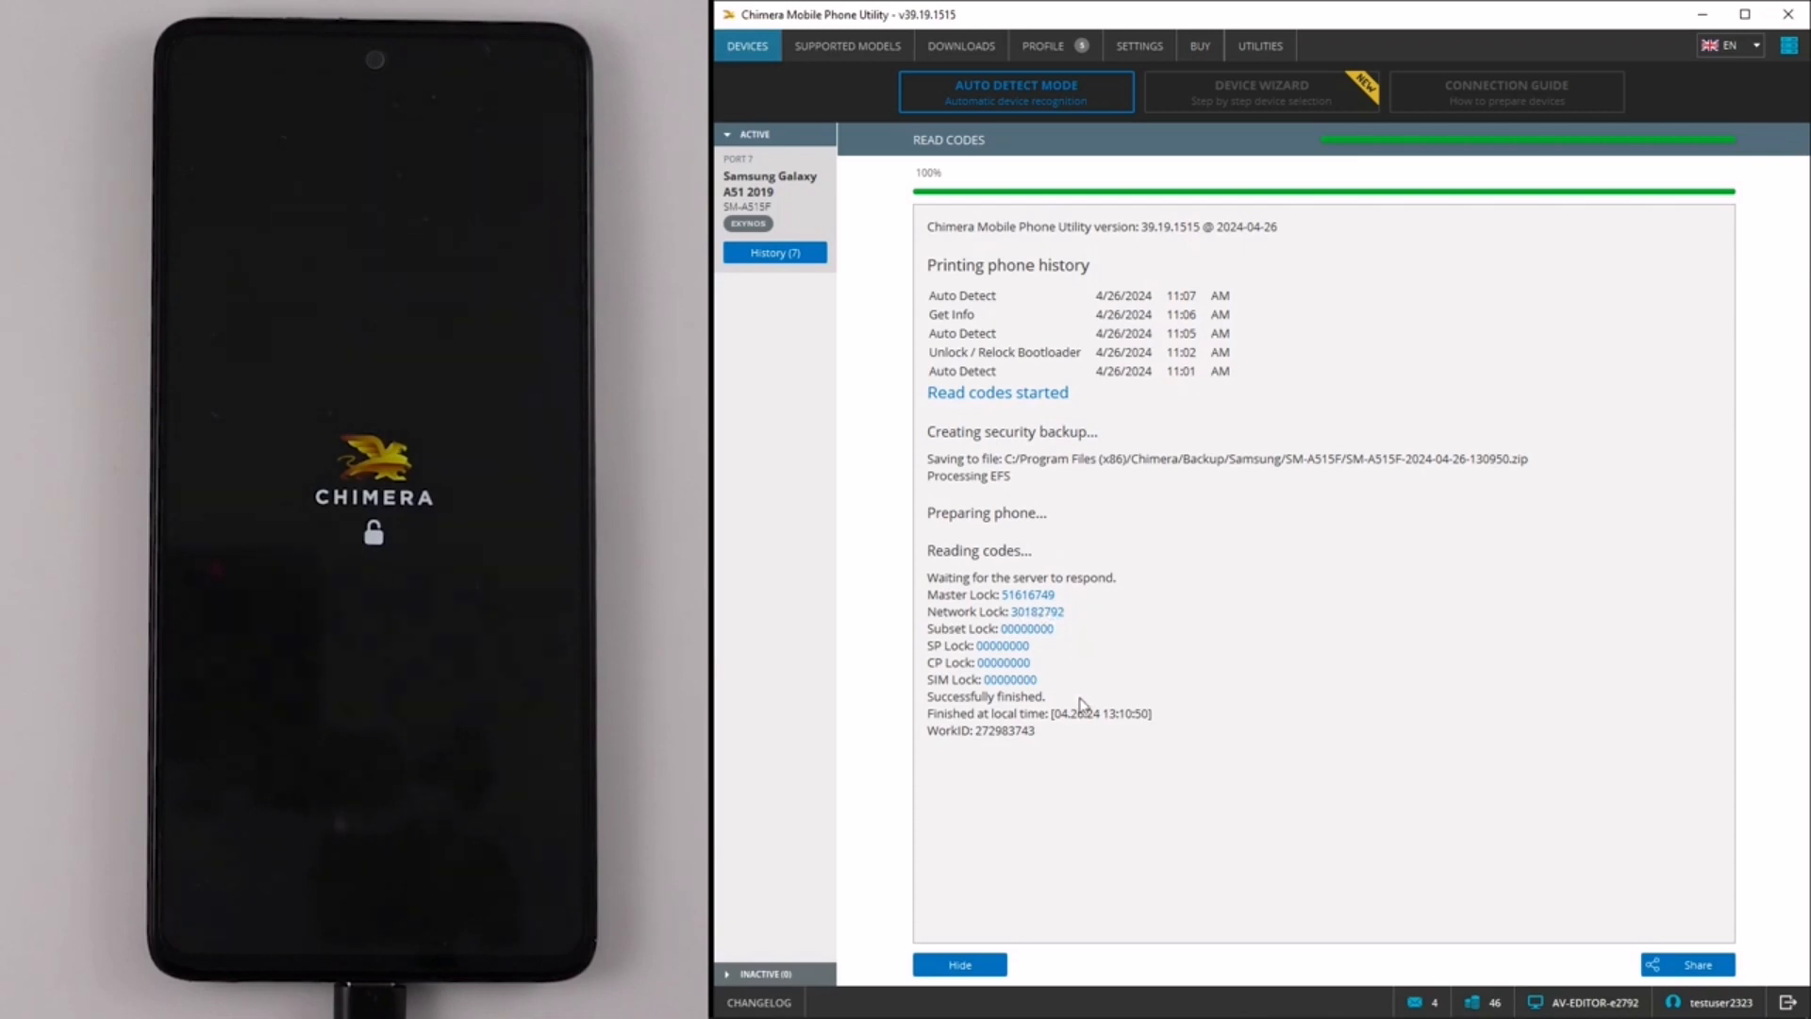
mouse_move(1007, 934)
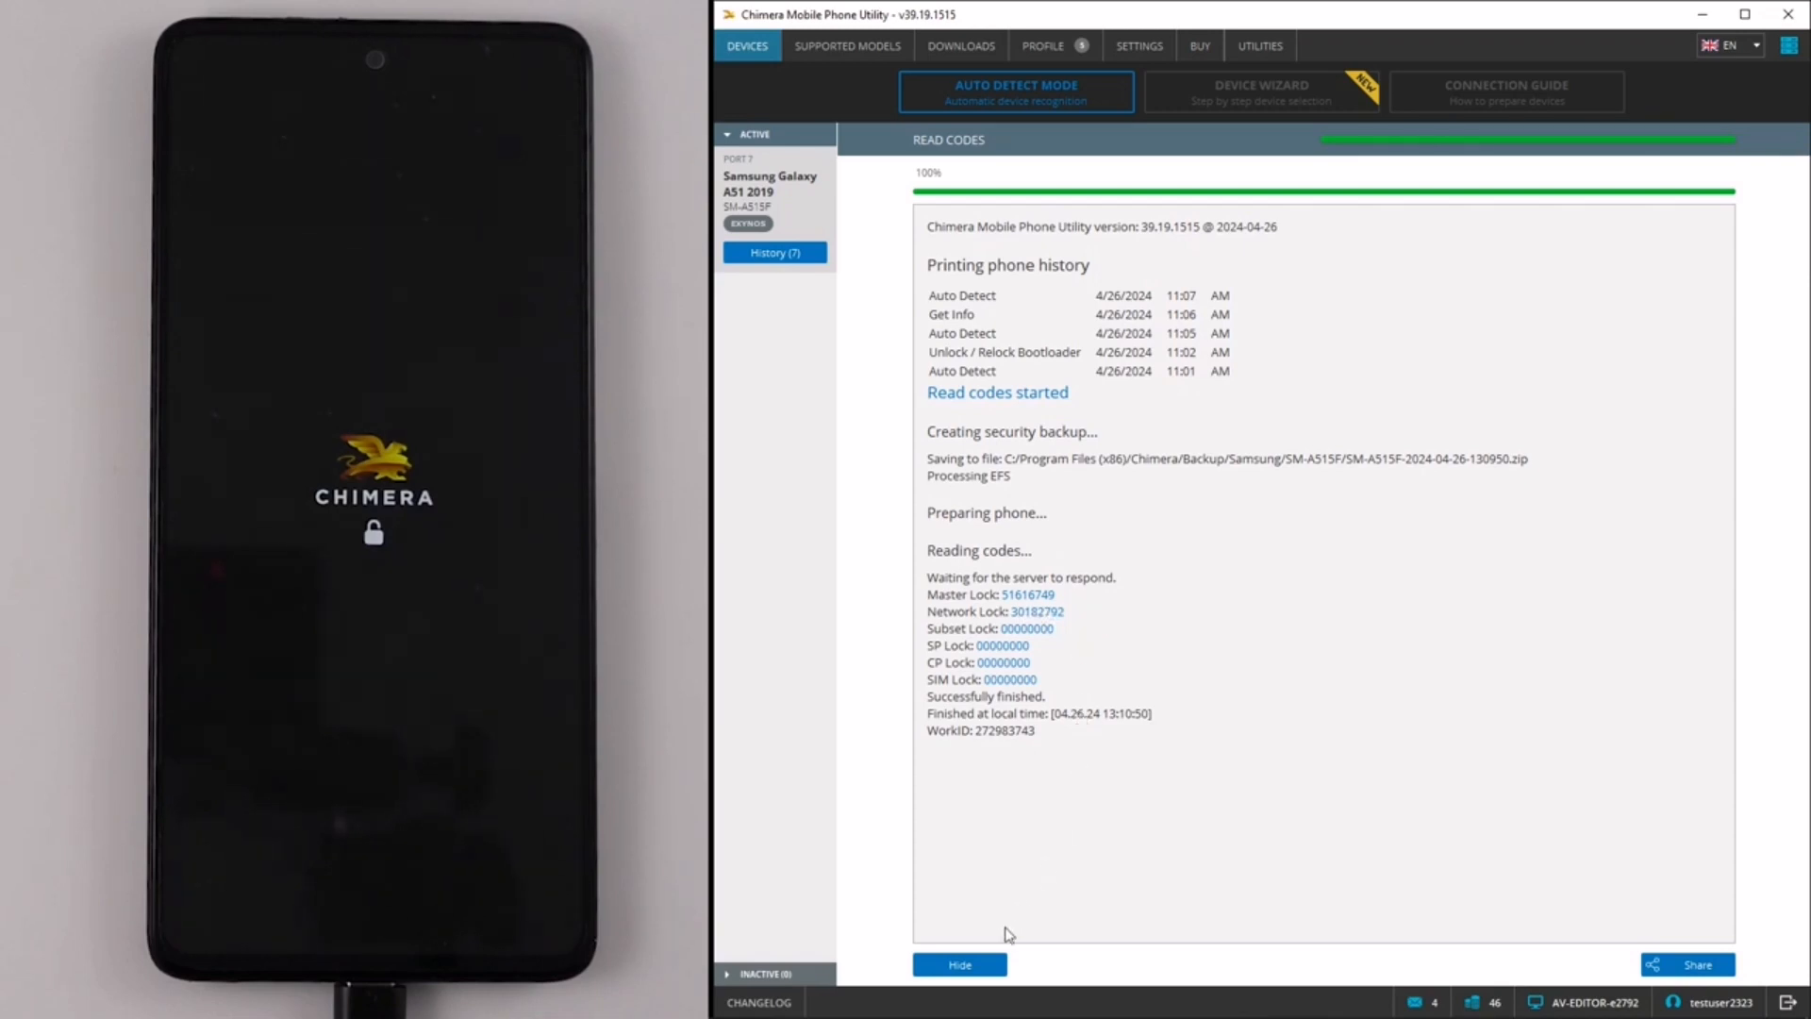
mouse_move(988, 953)
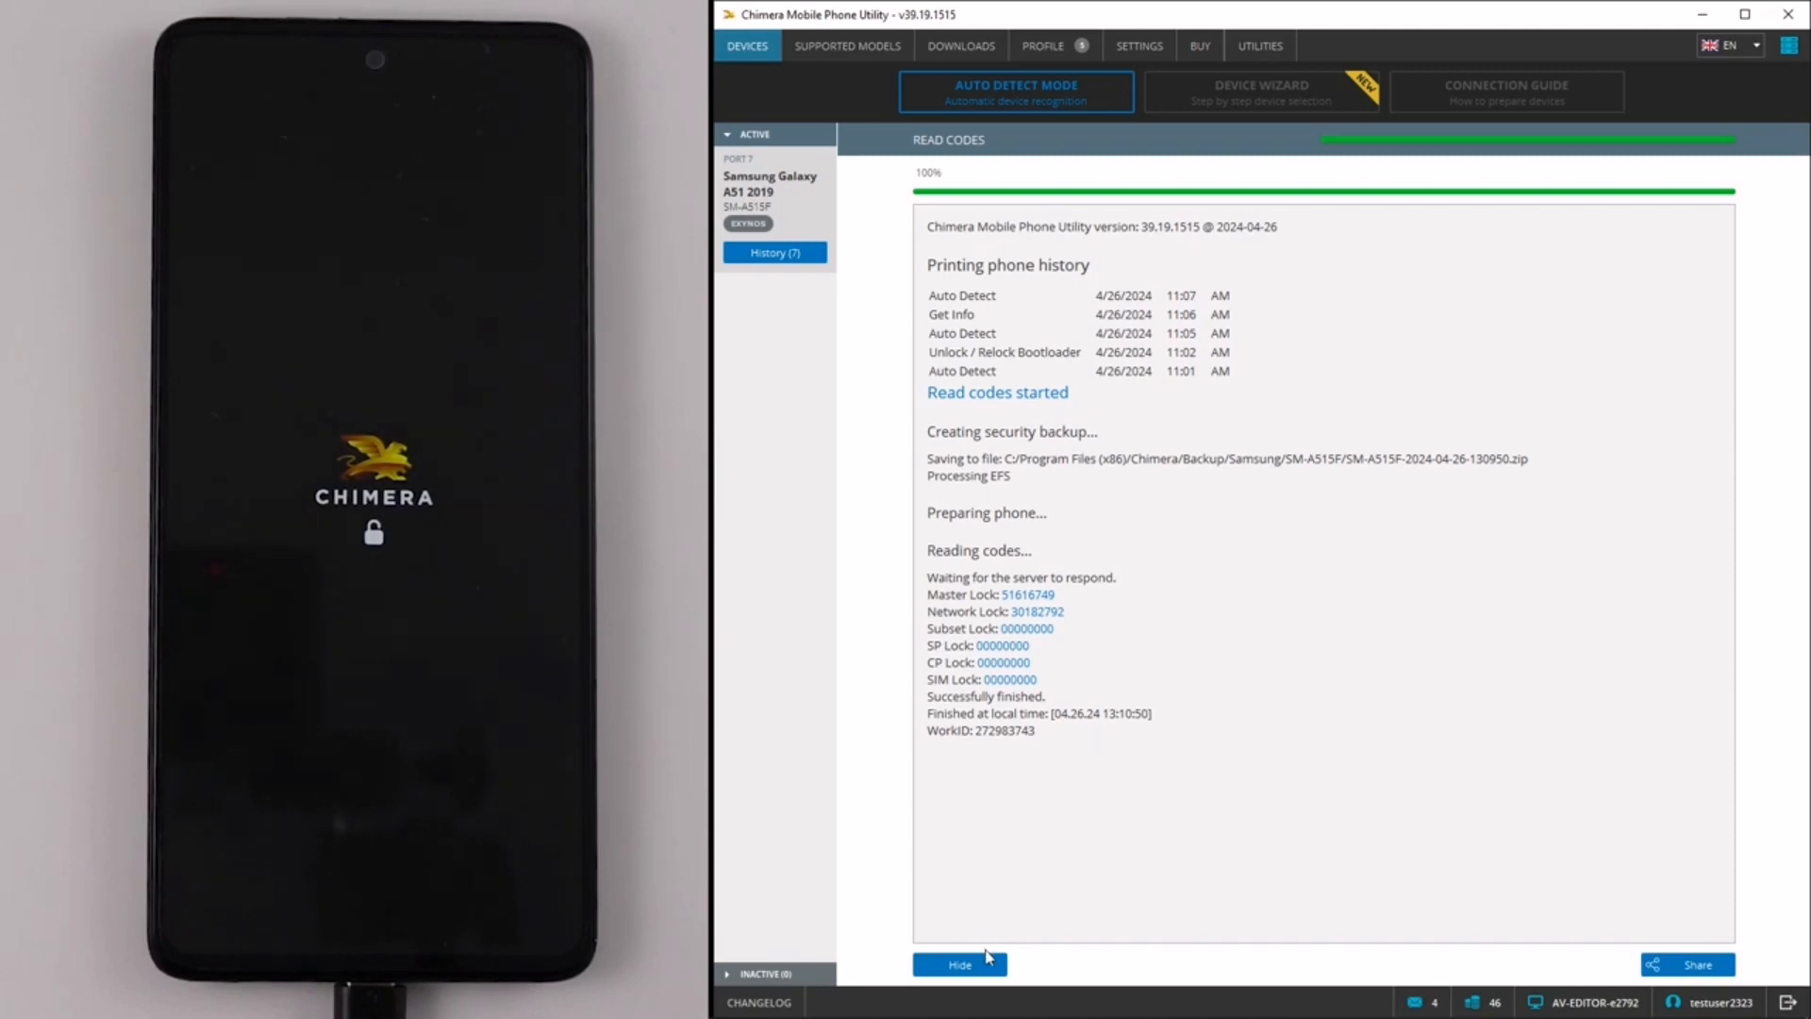
click(957, 963)
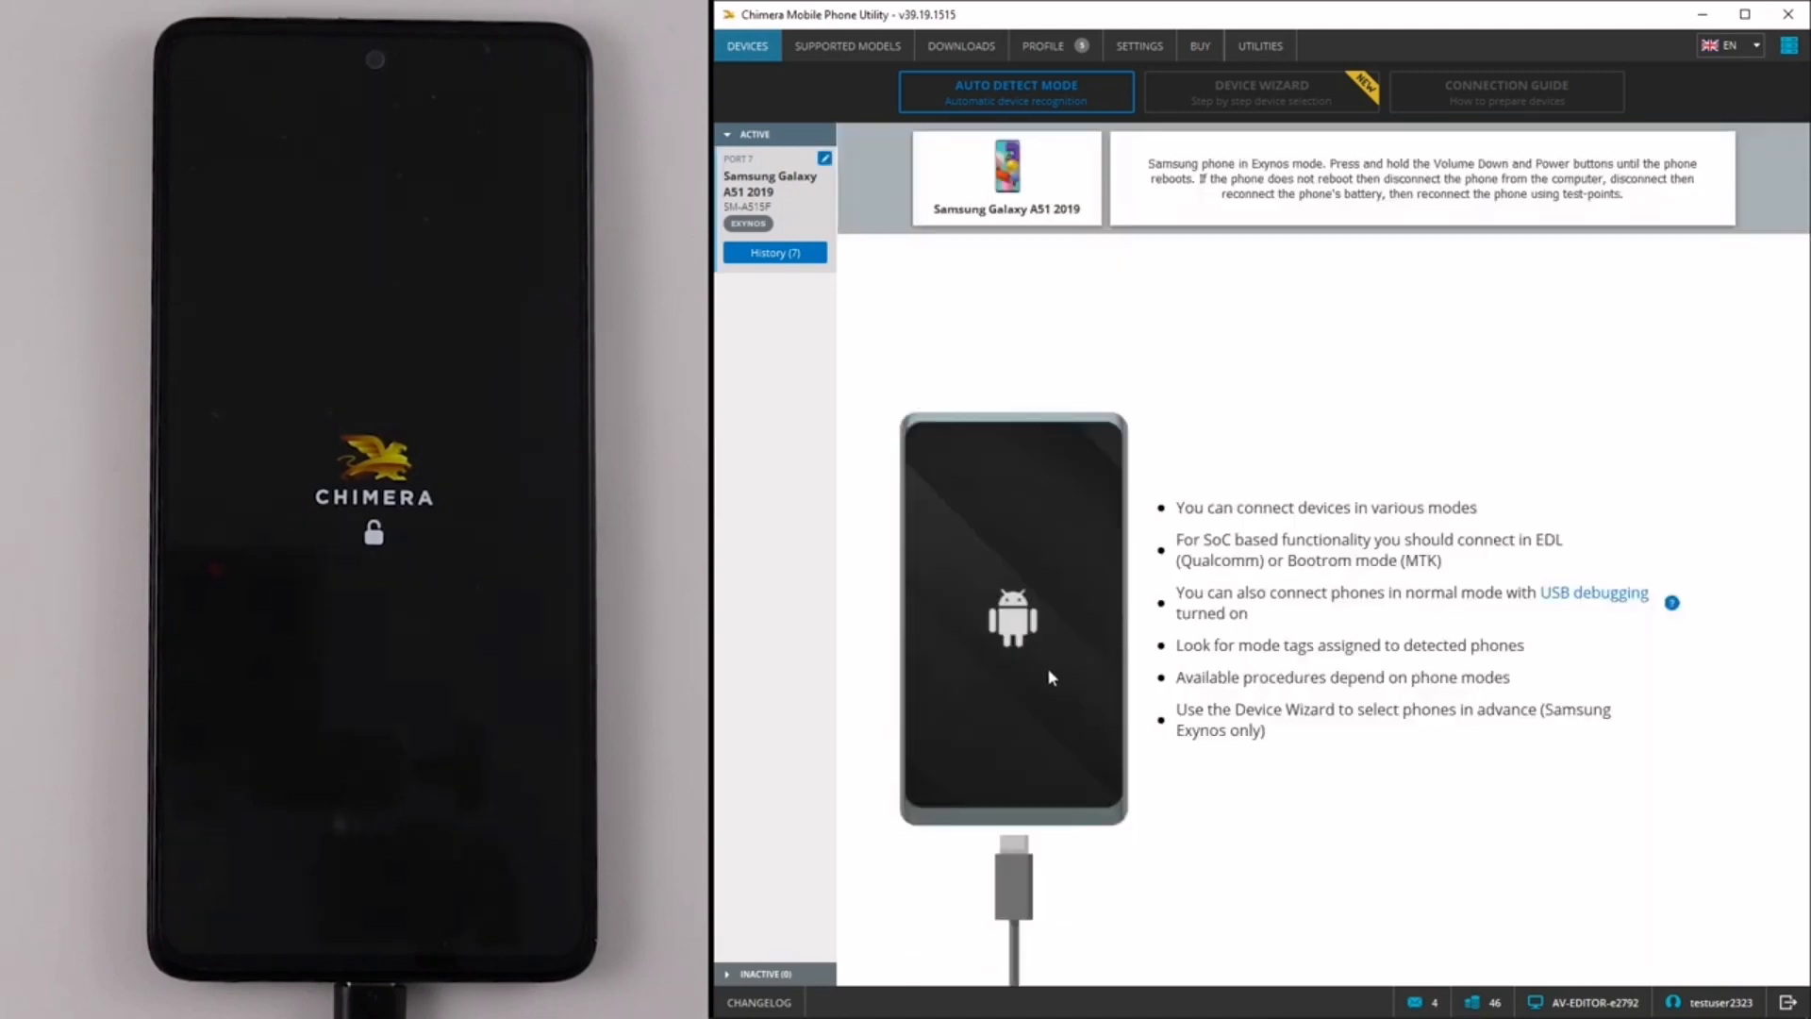